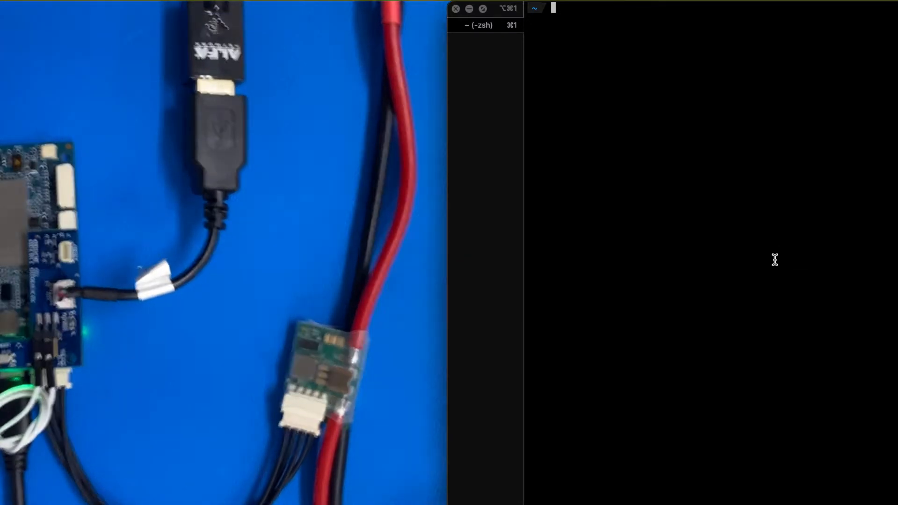
# Start an adb shell on the VOXL 2 and run voxl-wifi bare to read its station-mode usage.
pyautogui.write('adb shell')
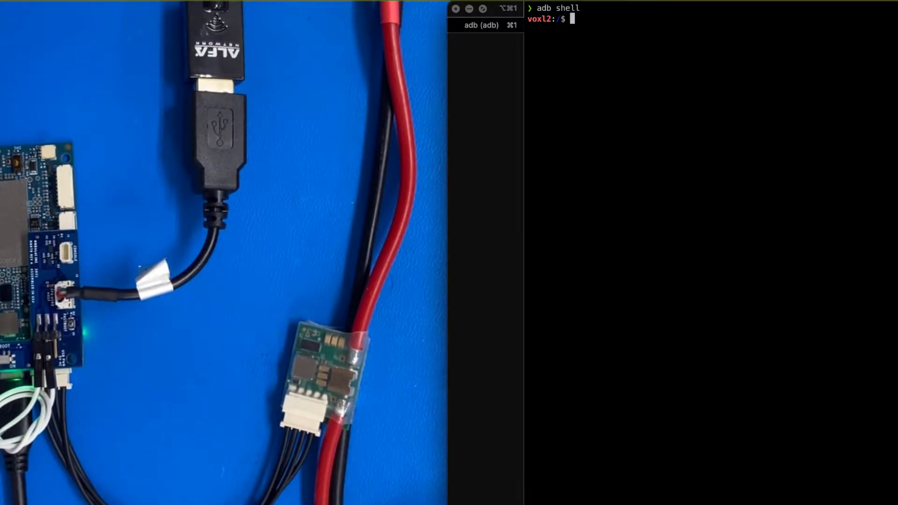
pyautogui.write('voxl-wifi')
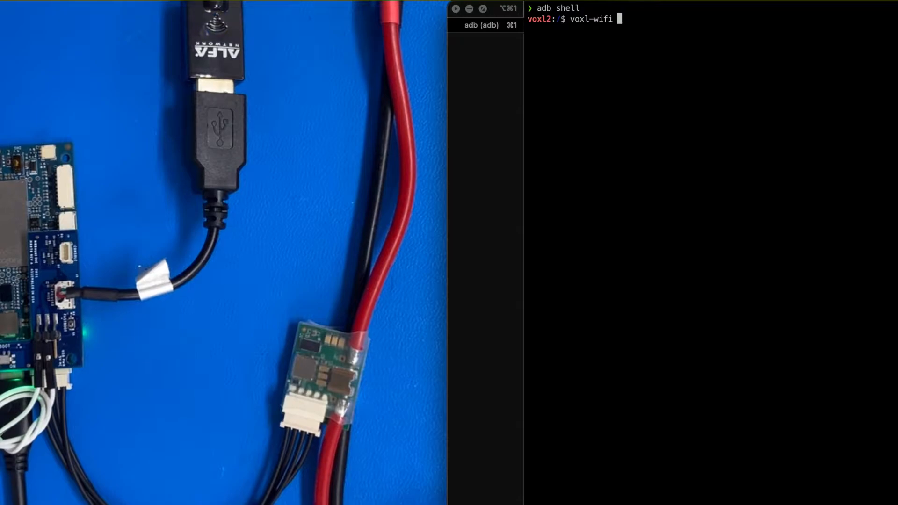
pyautogui.press('Return')
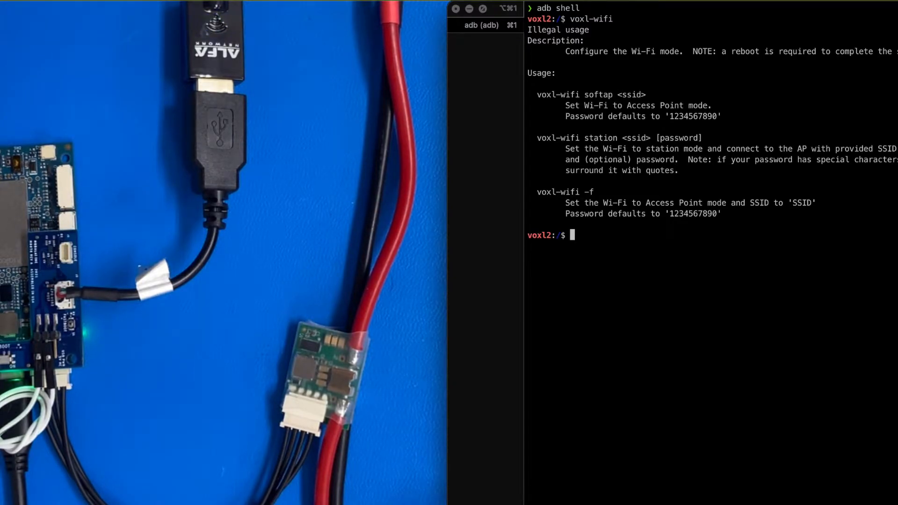
pyautogui.write('wo')
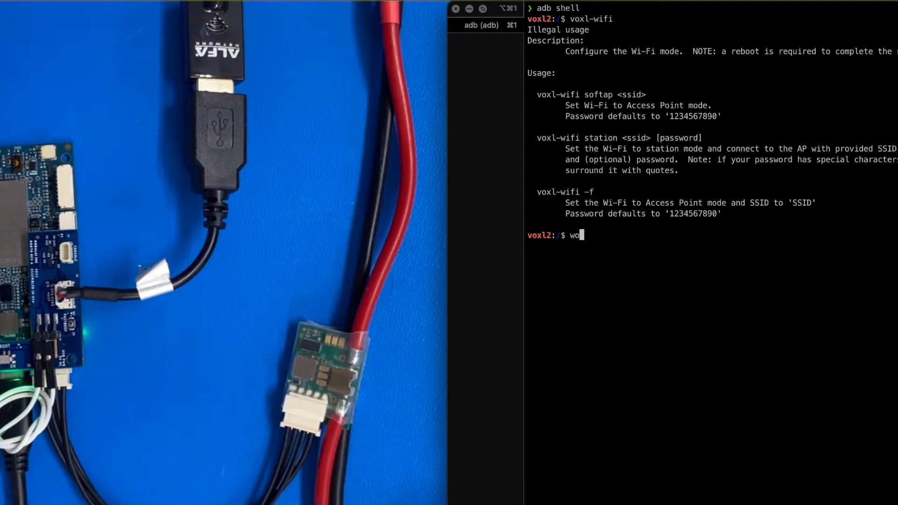
pyautogui.write('voxl-wifi station')
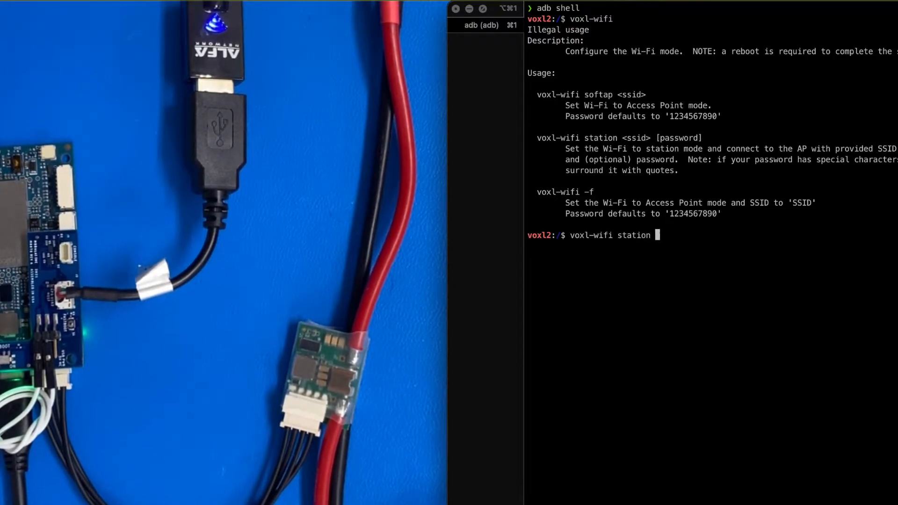
pyautogui.write('Jarvis')
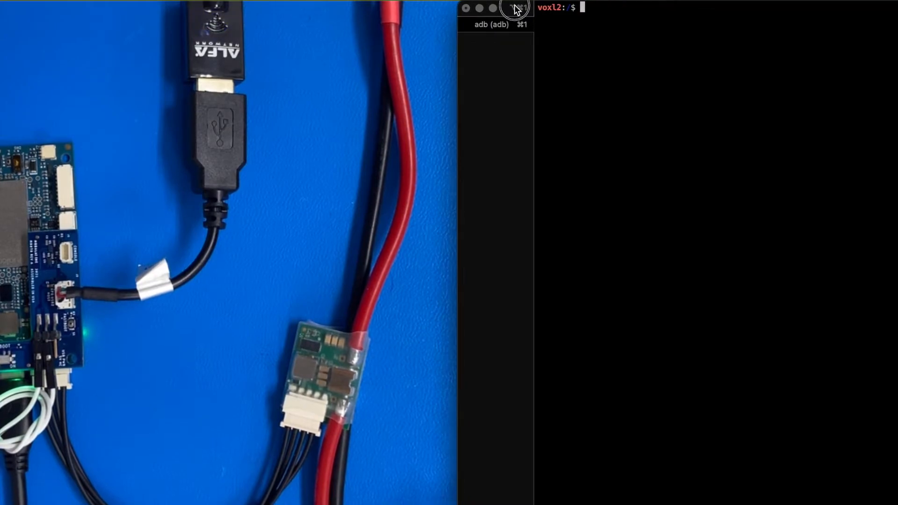
# Join the VOXL 2 to Wi-Fi in station mode with voxl-wifi station SSID and password.
pyautogui.write('w')
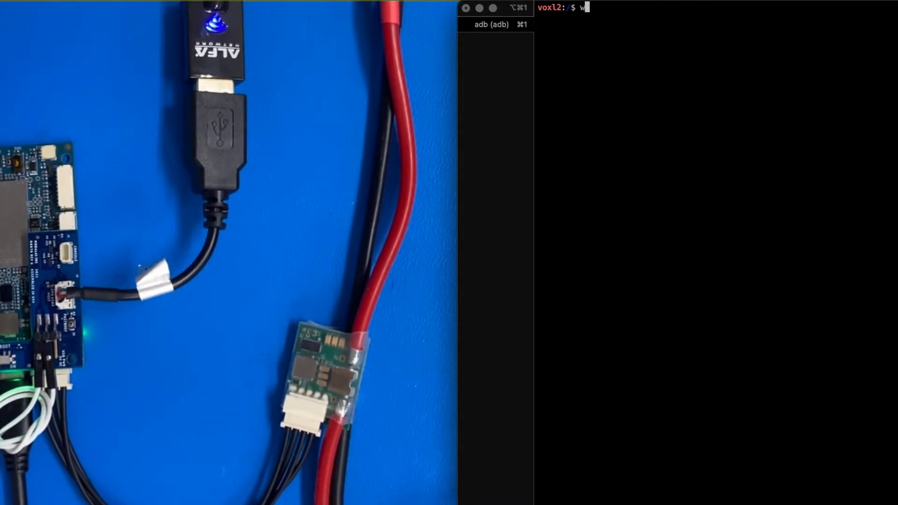
pyautogui.write('oxl-')
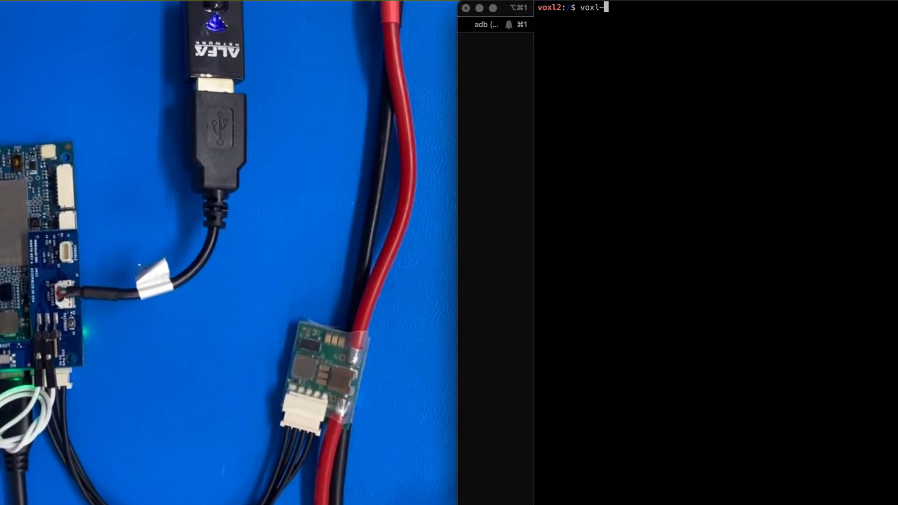
pyautogui.write('wifi stat')
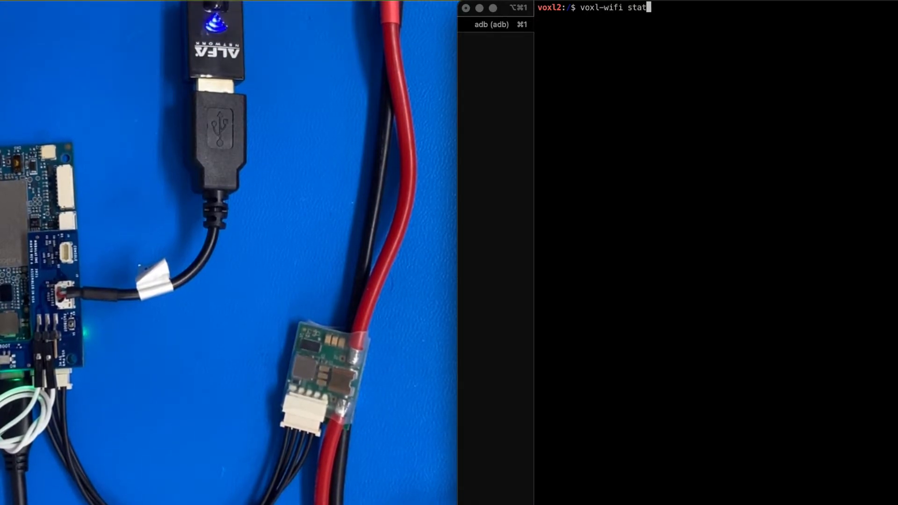
pyautogui.write('ion SSID')
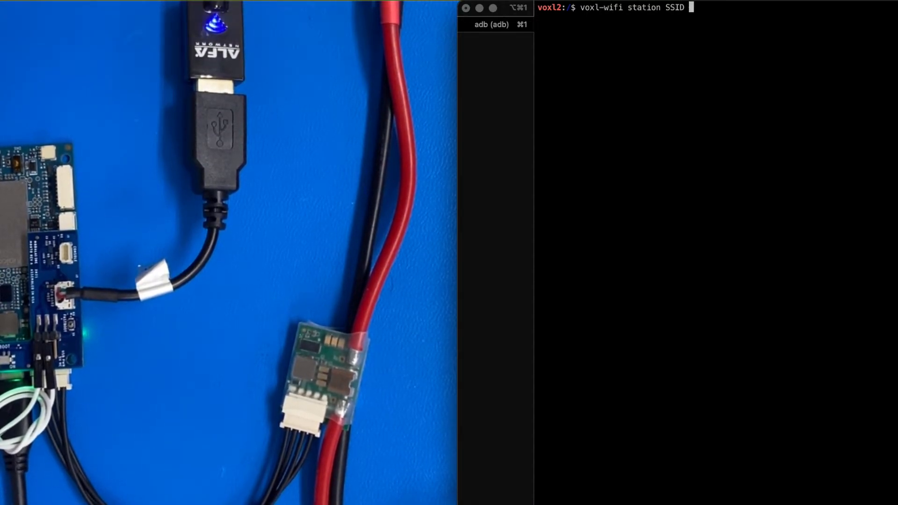
pyautogui.press('Backspace')
pyautogui.write('ifconfig')
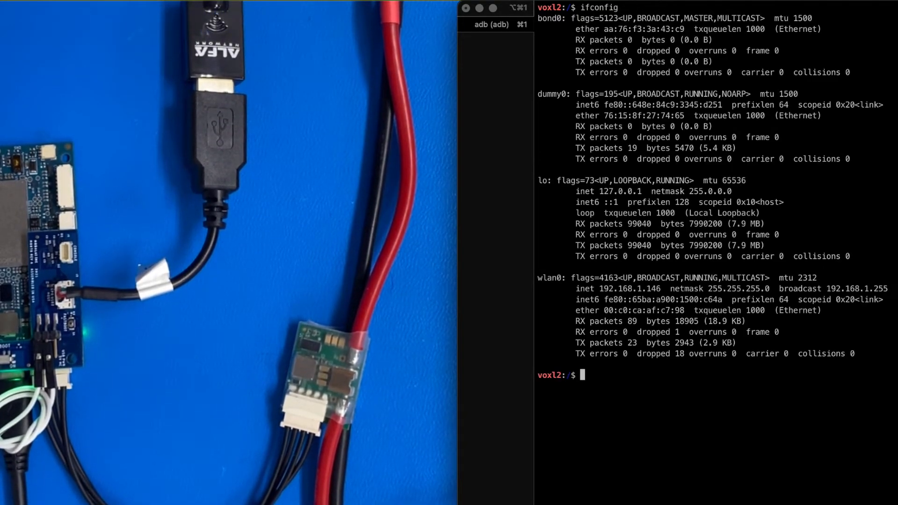
# Copy the wlan0 address 192.168.1.146 and confirm google.com answers a ping.
pyautogui.doubleClick(610, 288)
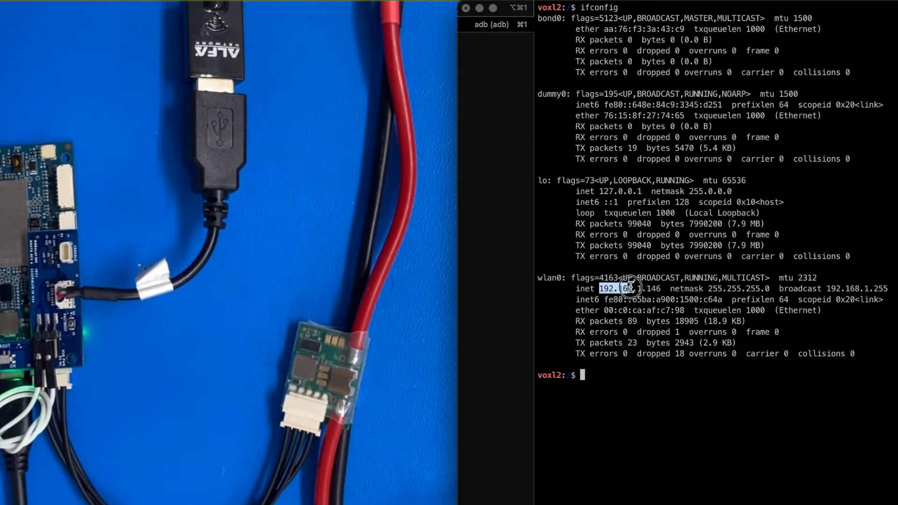
pyautogui.rightClick(627, 288)
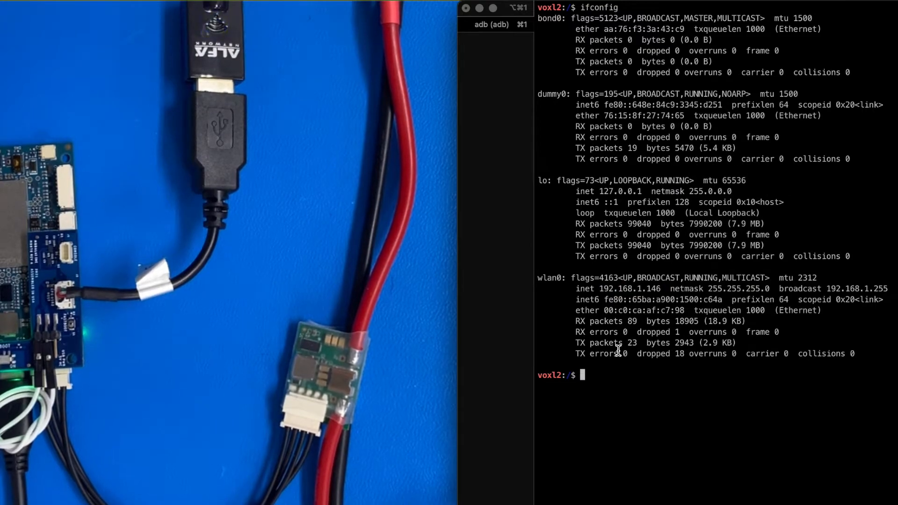
pyautogui.write('ping google.')
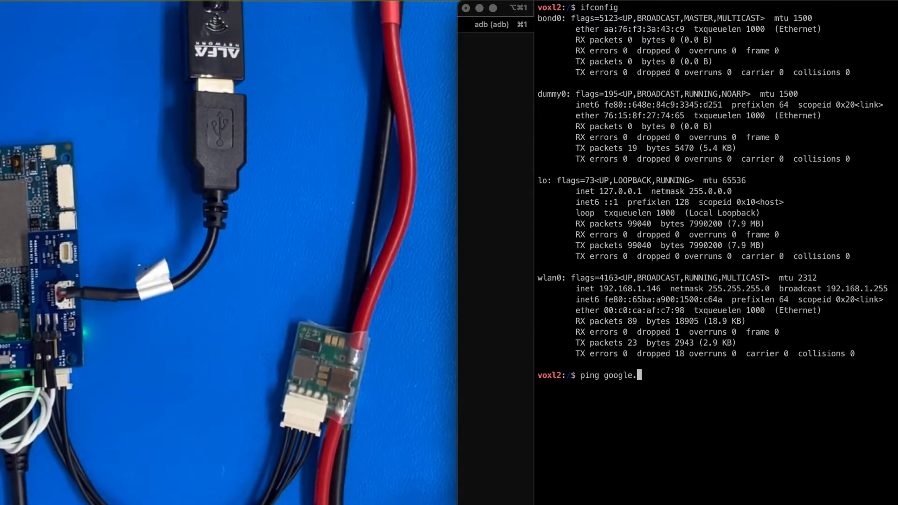
pyautogui.press('Return')
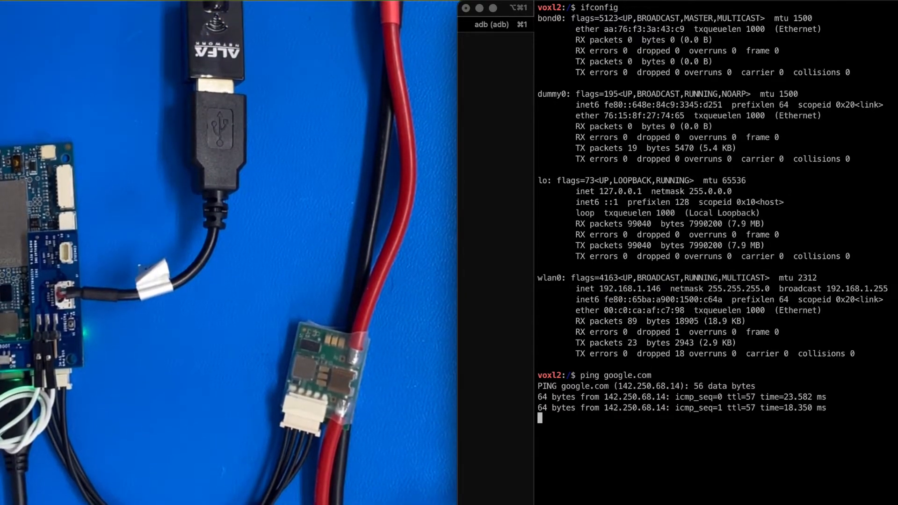
pyautogui.press('ctrl+c')
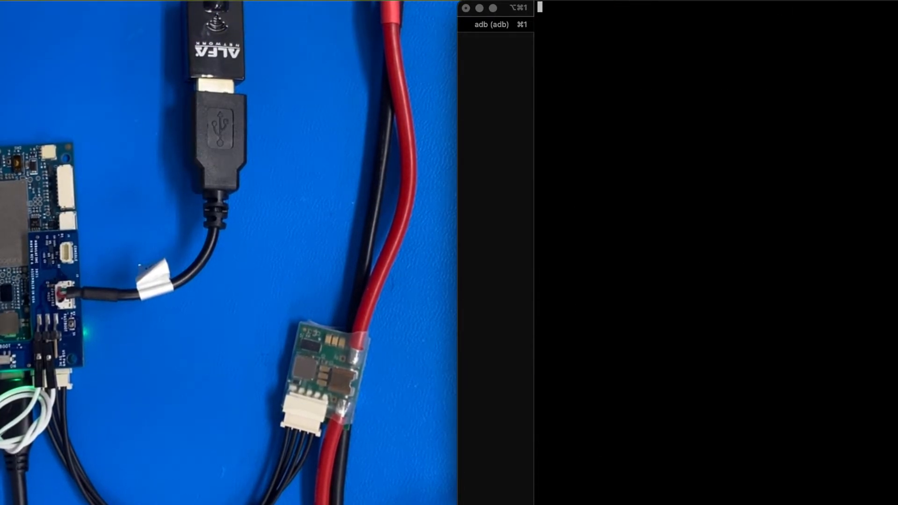
# List service status with voxl-inspect-services, showing only voxl-px4 enabled and running.
pyautogui.write('voxl-in')
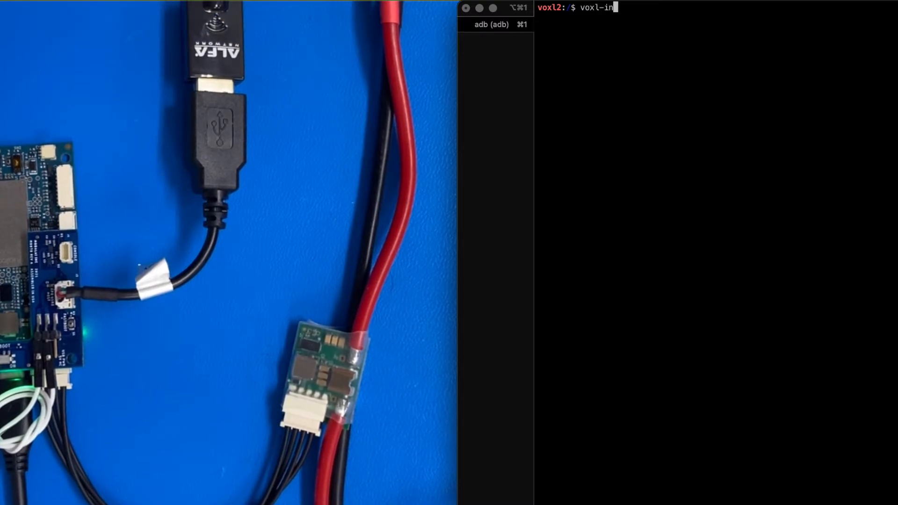
pyautogui.write('spect-services')
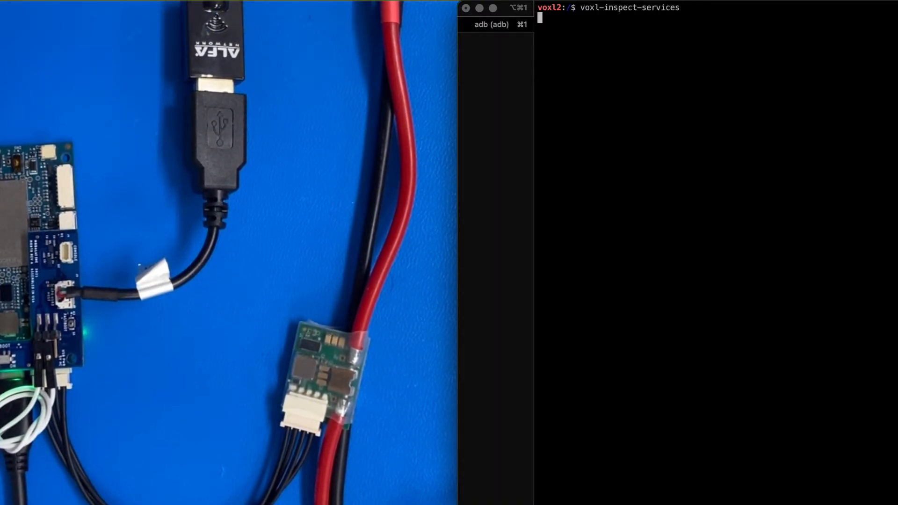
pyautogui.press('Return')
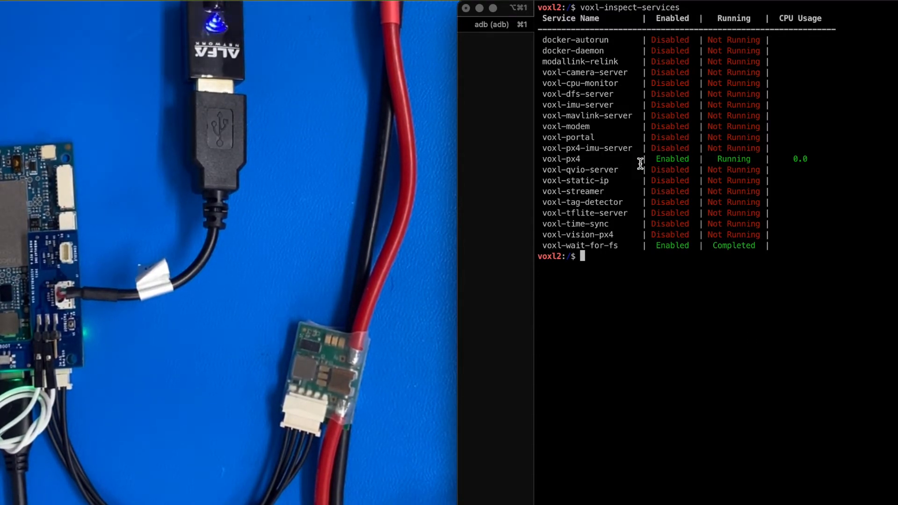
pyautogui.moveTo(574, 133)
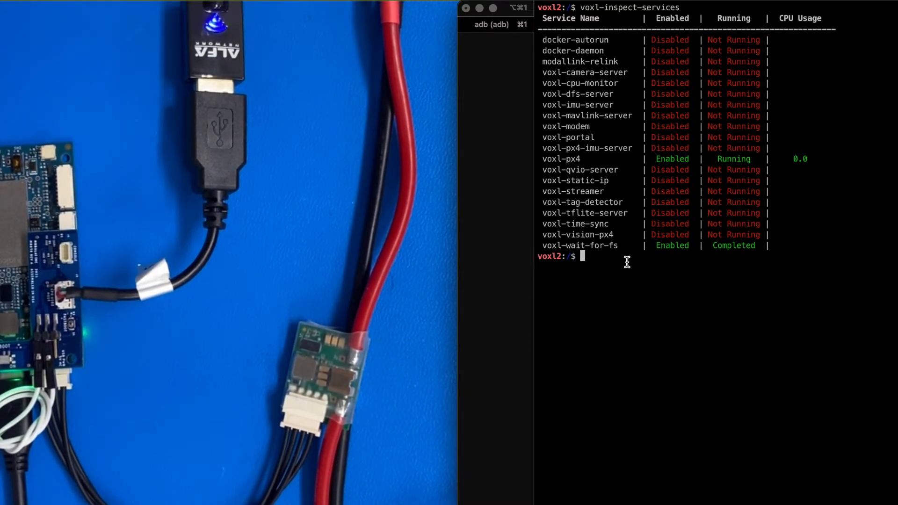
# Run voxl-configure-mavlink-server and answer 1 to reset its config to factory defaults.
pyautogui.write('voxl')
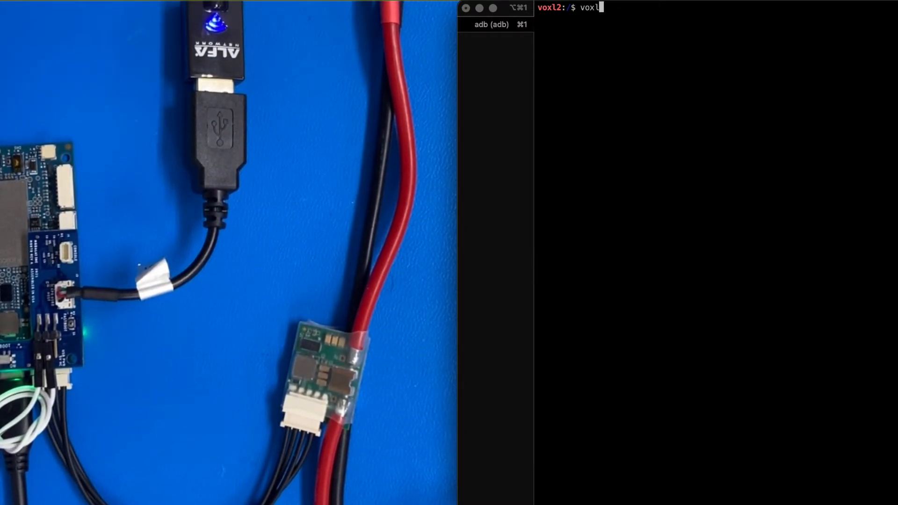
pyautogui.write('-configure-ma')
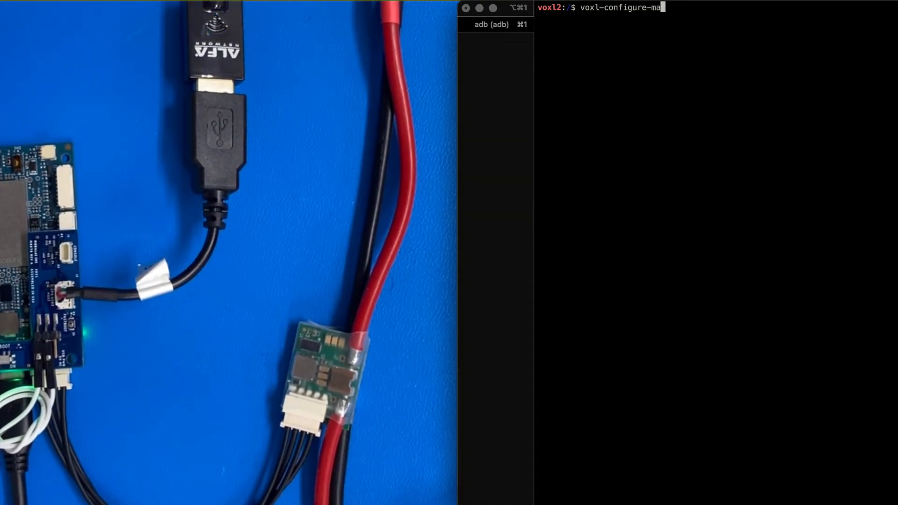
pyautogui.press('Return')
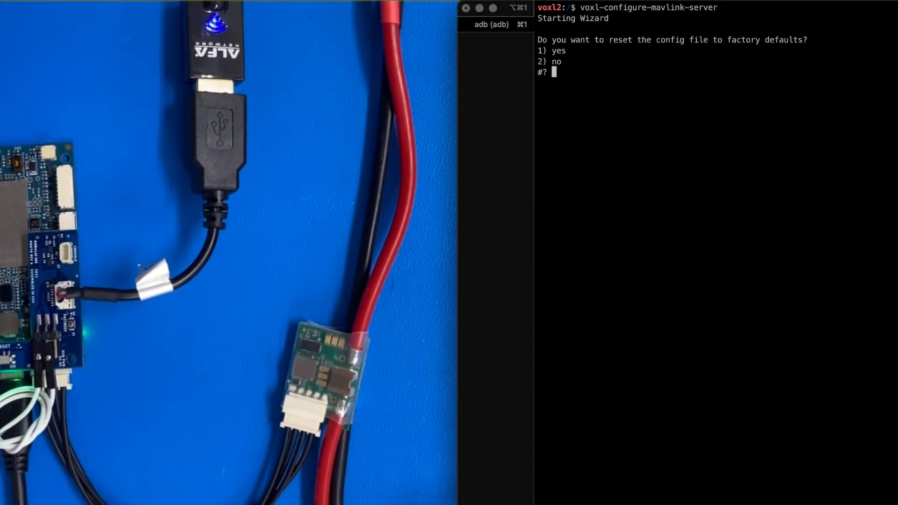
pyautogui.write('1')
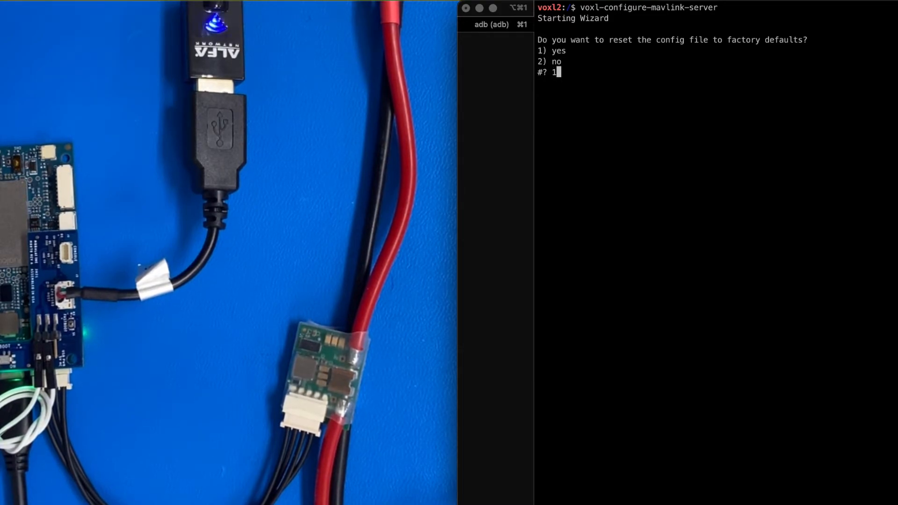
pyautogui.press('Return')
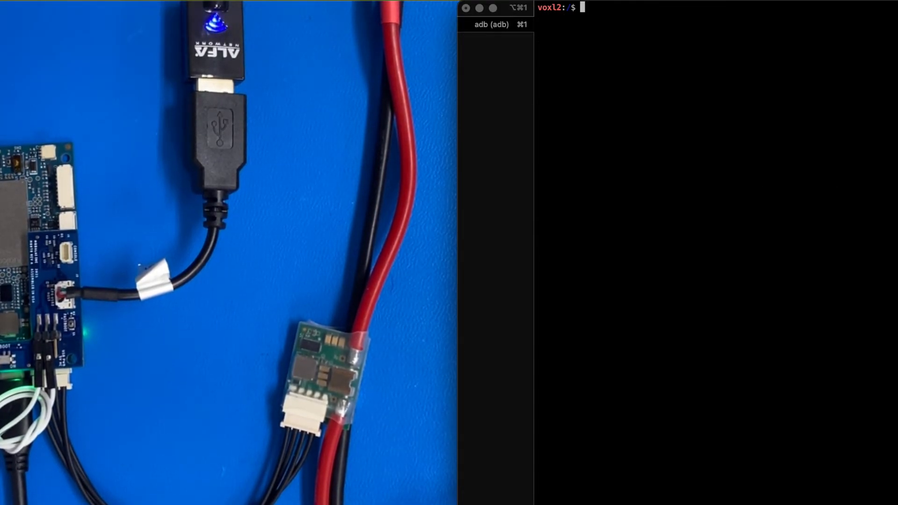
# Run voxl-configure-vision-px4, resetting to defaults and enabling the service.
pyautogui.write('voxl-configure-vision-px4')
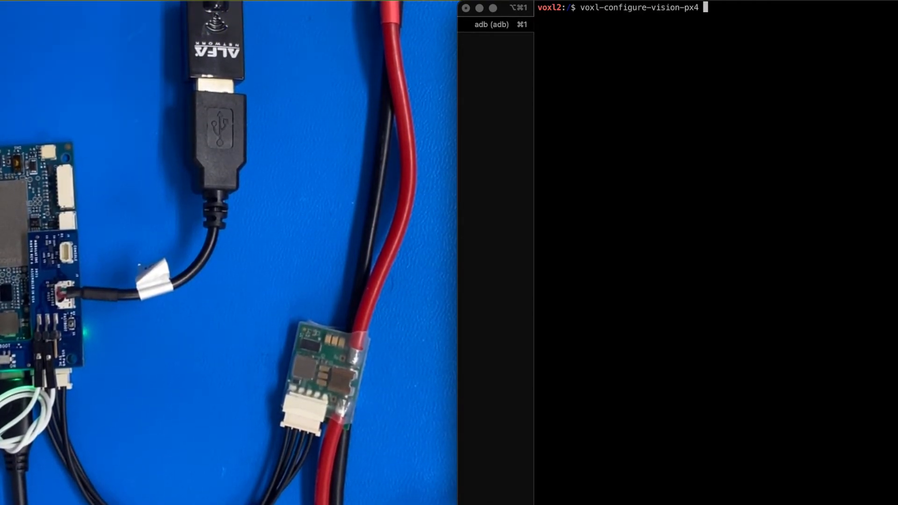
pyautogui.press('Return')
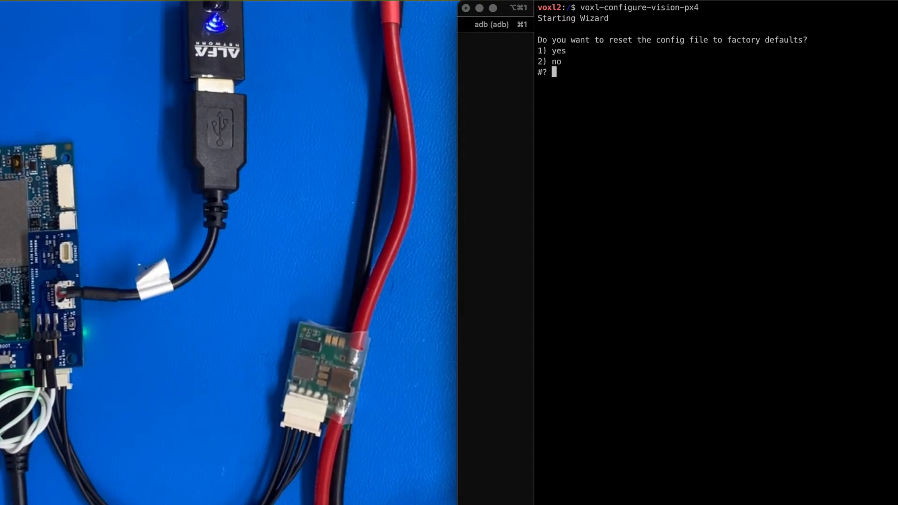
pyautogui.write('1')
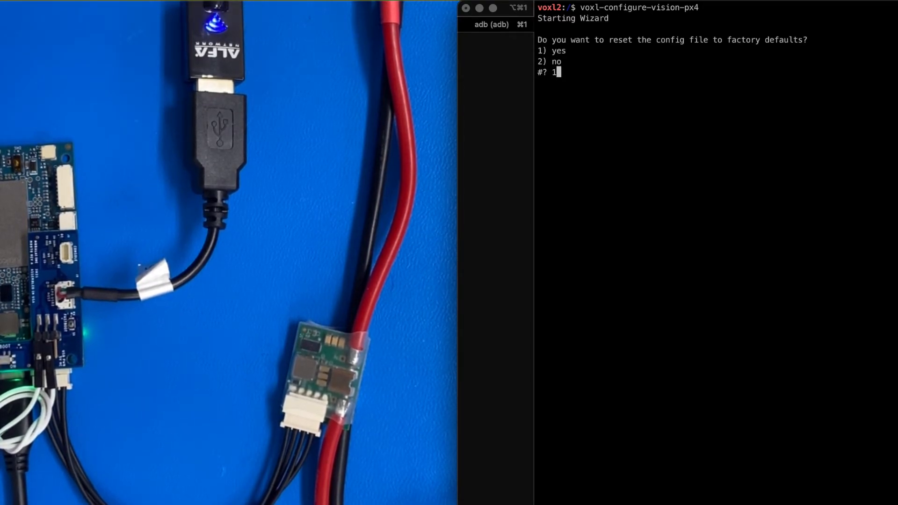
pyautogui.press('Return')
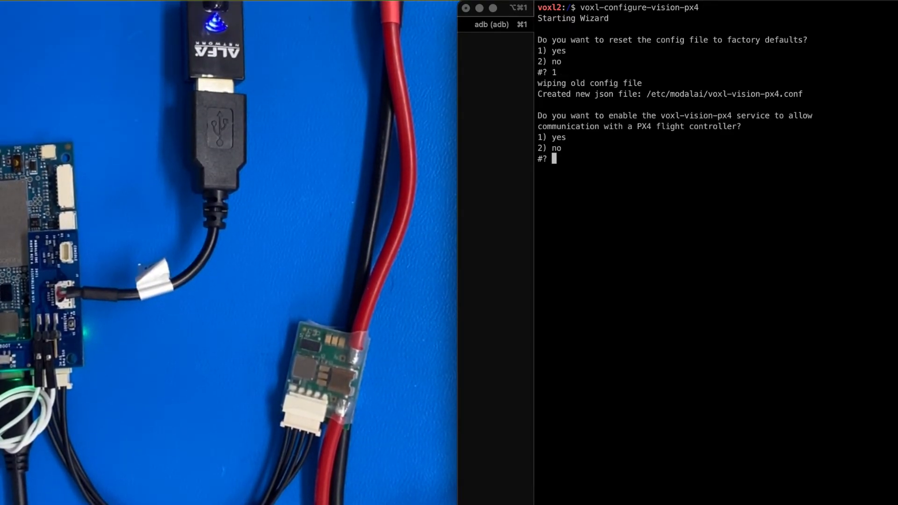
pyautogui.write('1')
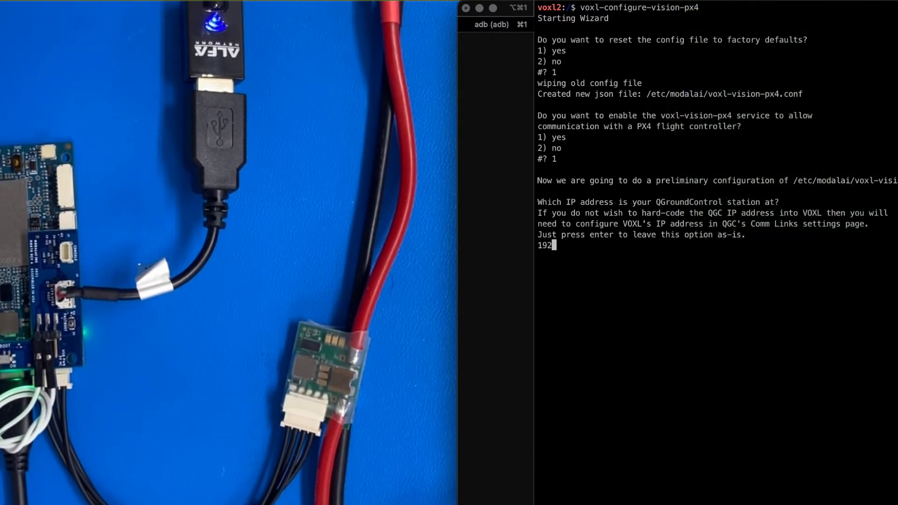
# Set the QGroundControl IP to 192.168.1.33, decline figure-eight mode, and finish the wizard.
pyautogui.write('.168')
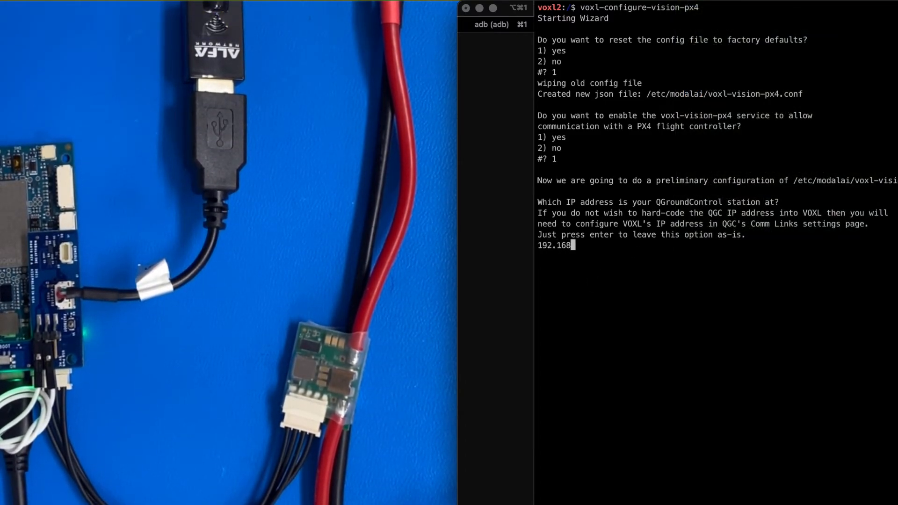
pyautogui.write('.1.33')
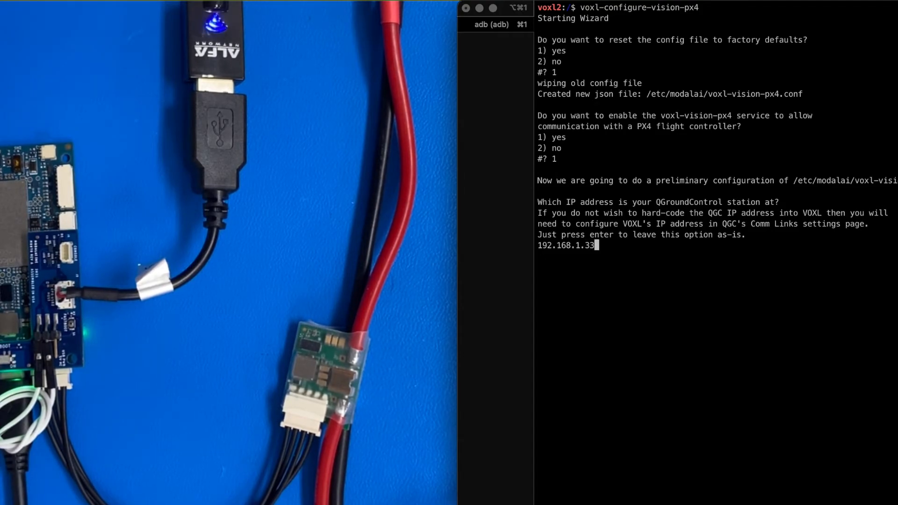
pyautogui.press('Return')
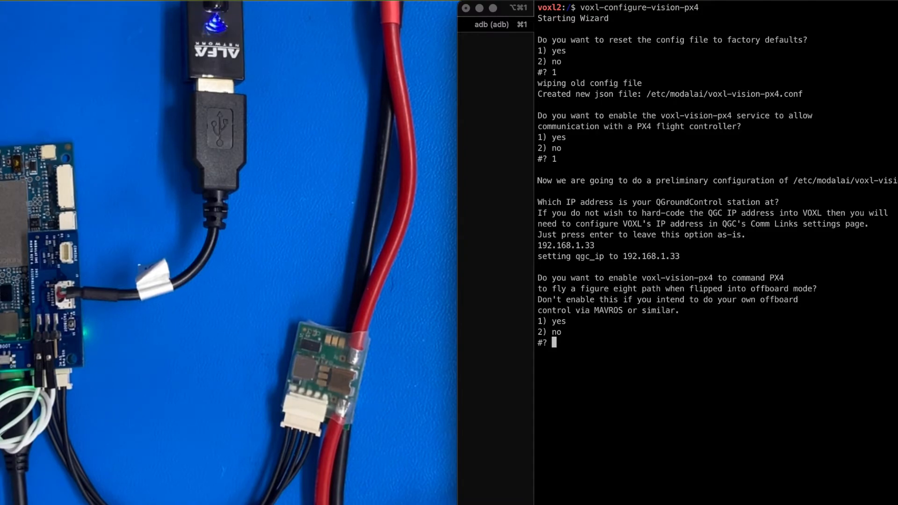
pyautogui.write('2')
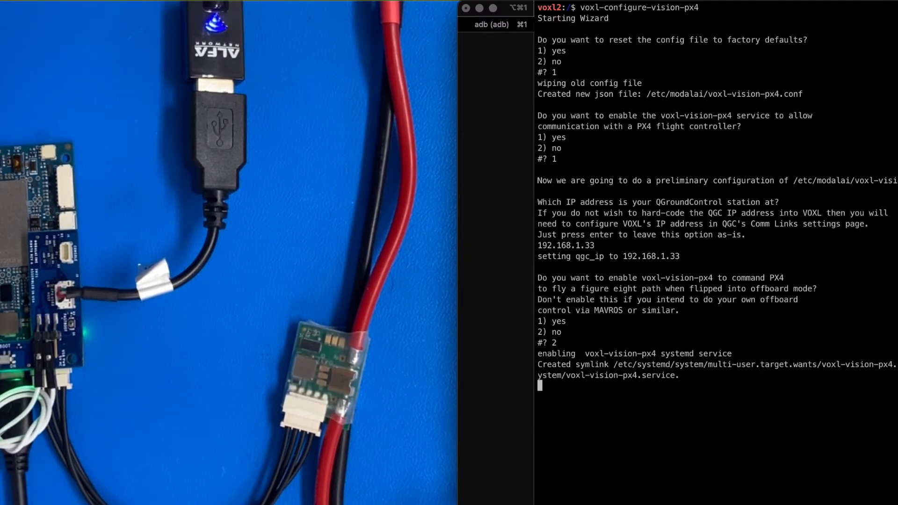
pyautogui.press('Return')
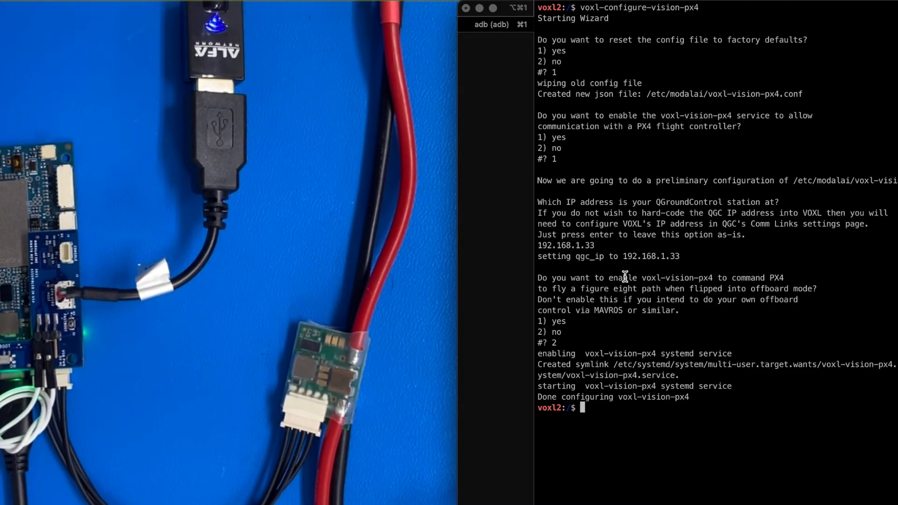
pyautogui.write('voxl-i')
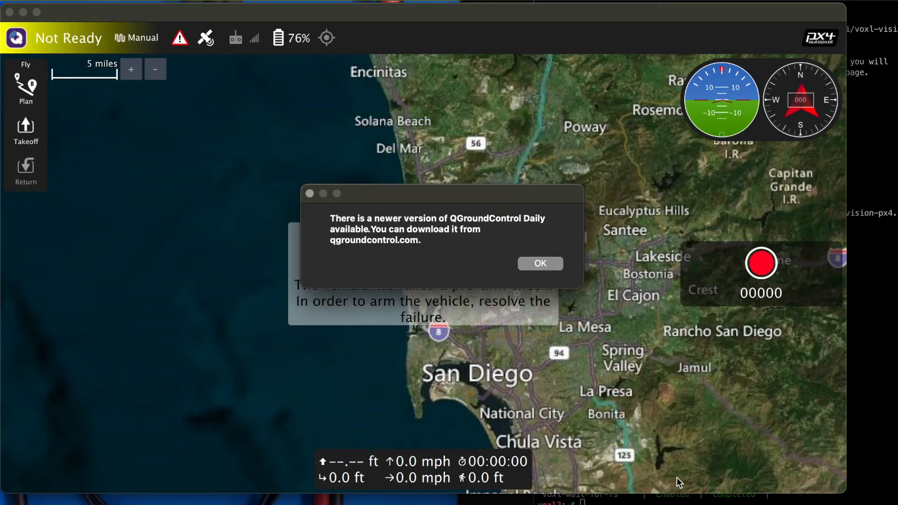
# Dismiss the newer-version and setup-required notices to reveal the Vehicle Setup summary.
pyautogui.click(539, 262)
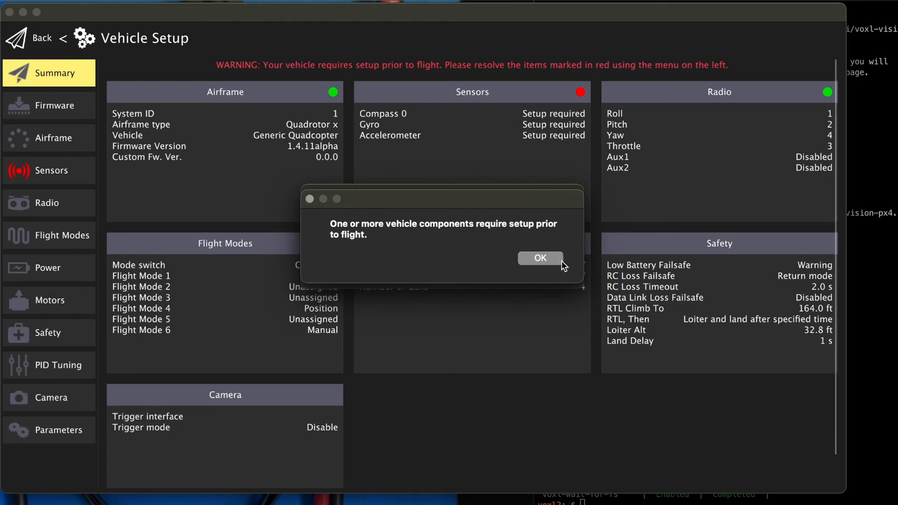
pyautogui.click(538, 258)
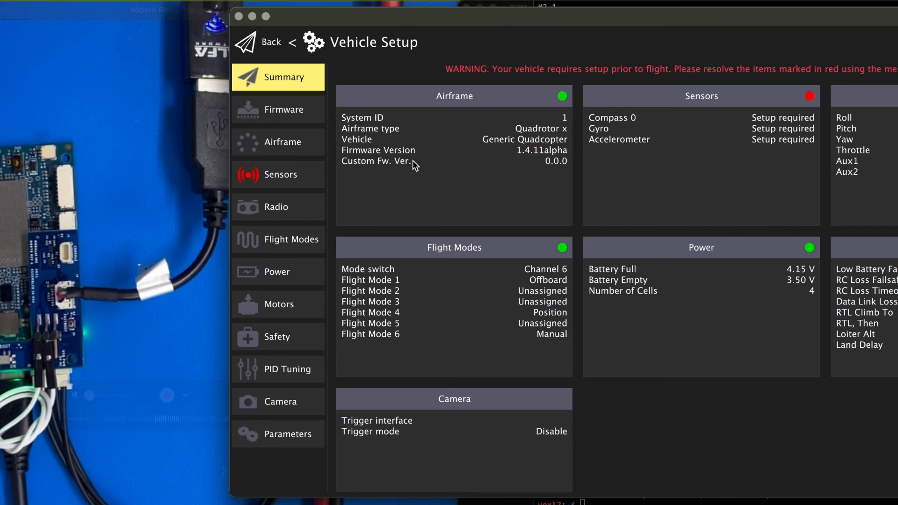
pyautogui.moveTo(549, 159)
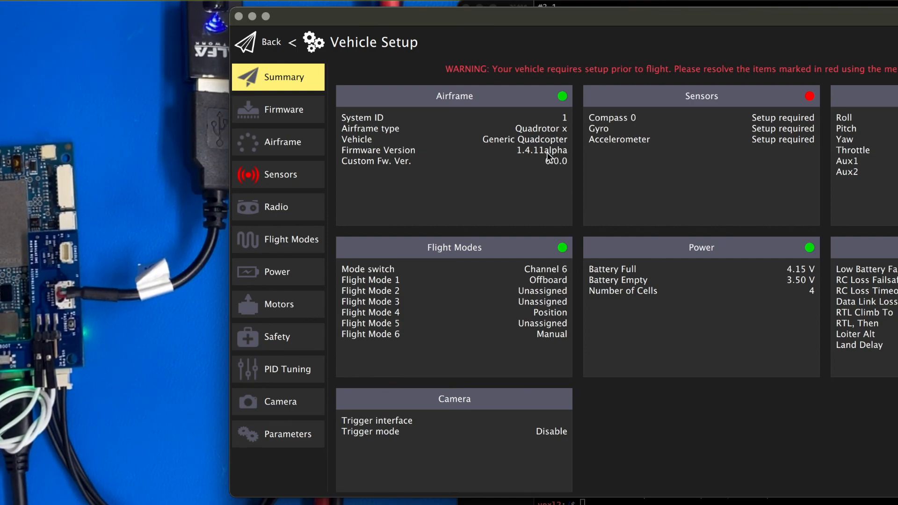
pyautogui.moveTo(554, 158)
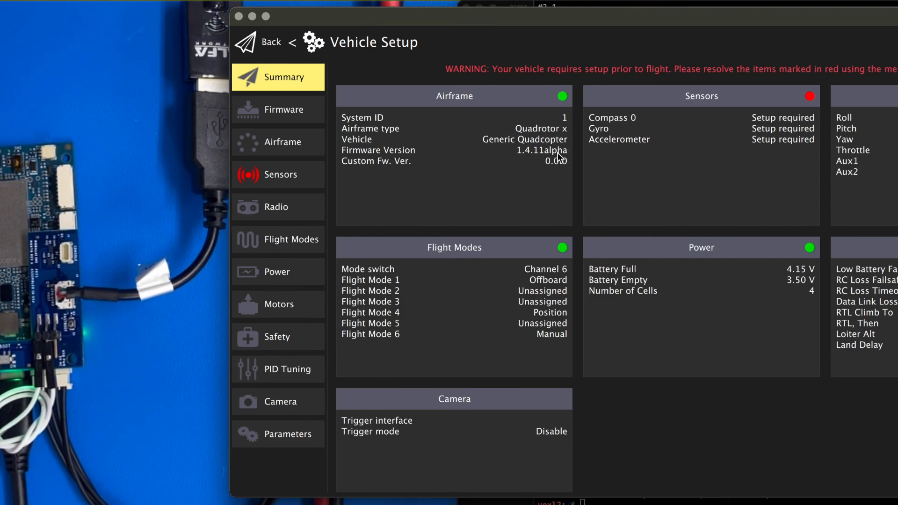